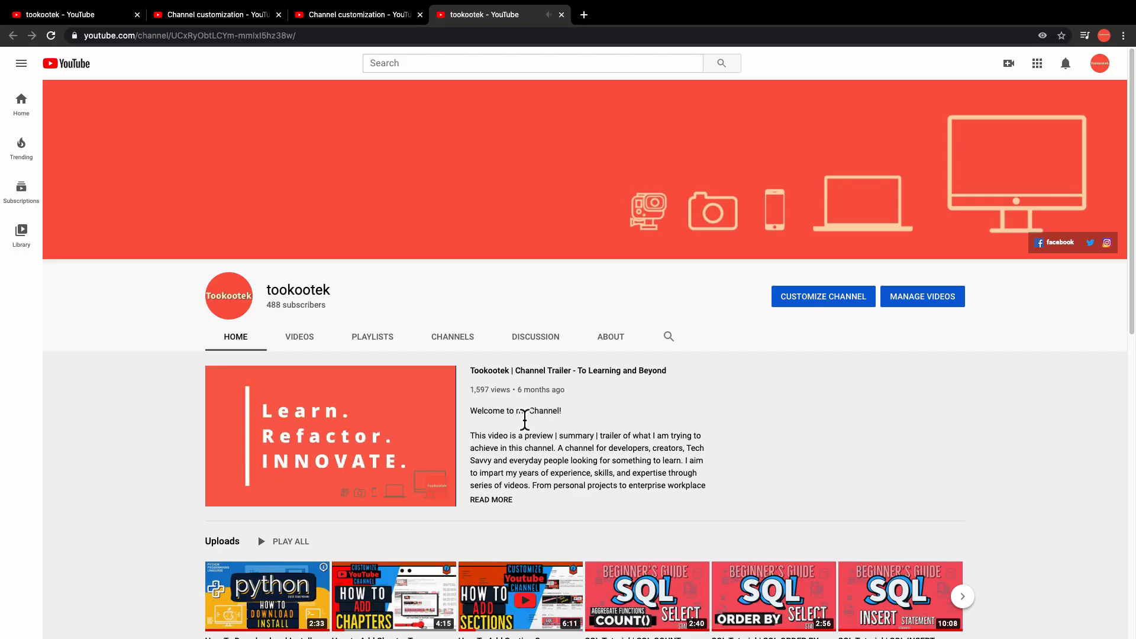
- Reach Channel customization's Layout tab via Customize Channel, with both Video spotlight slots empty
{"action": "left_click", "coordinate": [330, 435]}
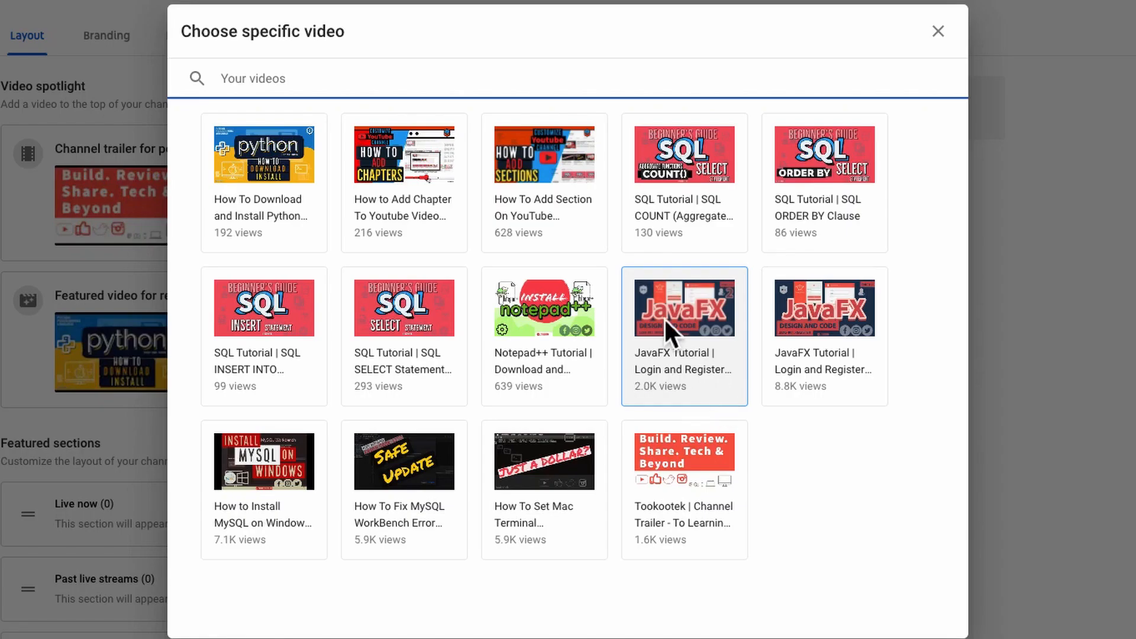
{"action": "mouse_move", "coordinate": [772, 215]}
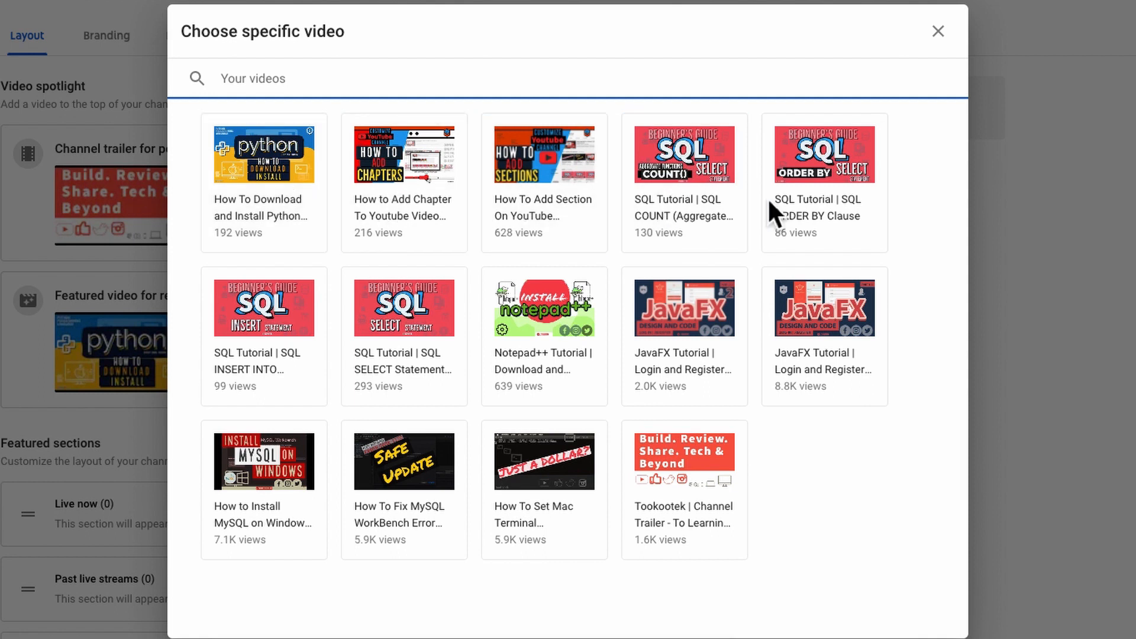
{"action": "left_click", "coordinate": [264, 308]}
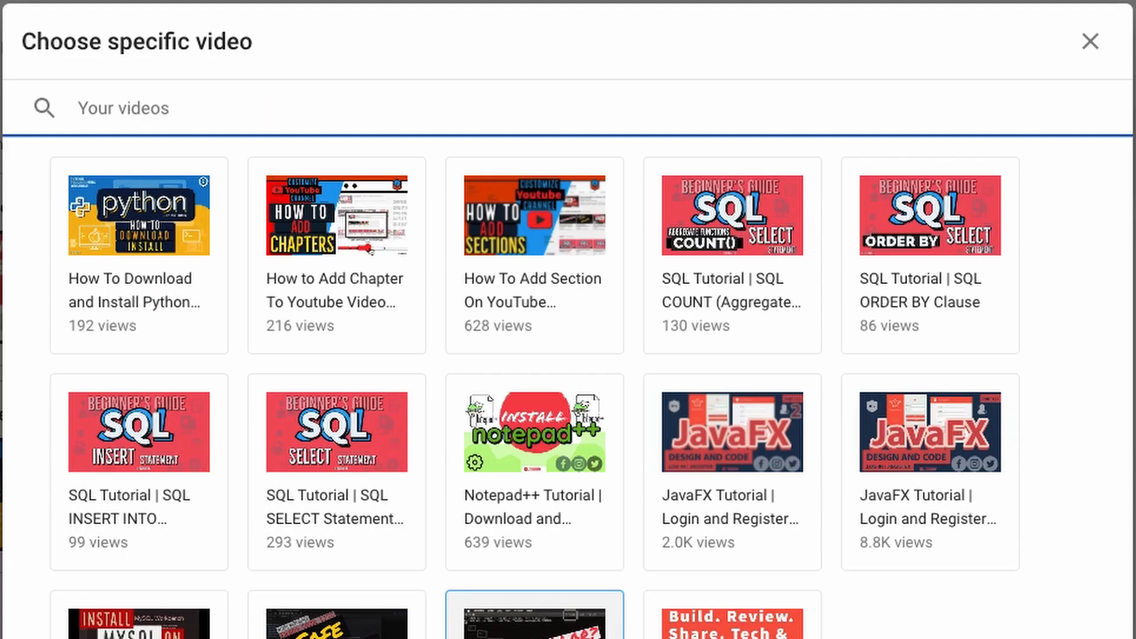
{"action": "left_click", "coordinate": [138, 256]}
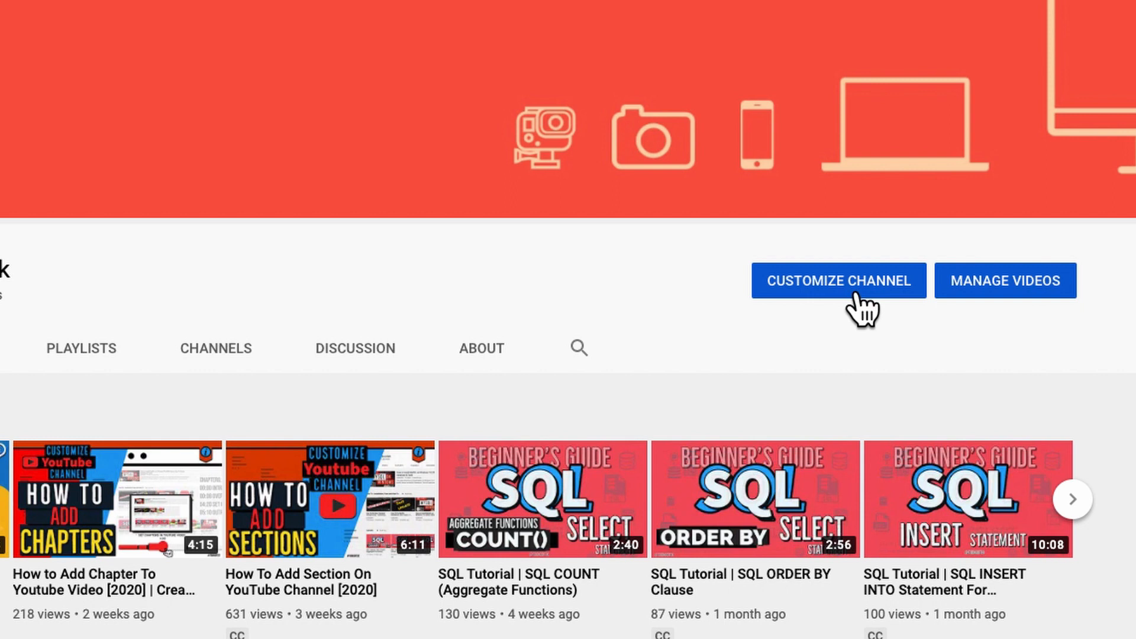
{"action": "left_click", "coordinate": [838, 281]}
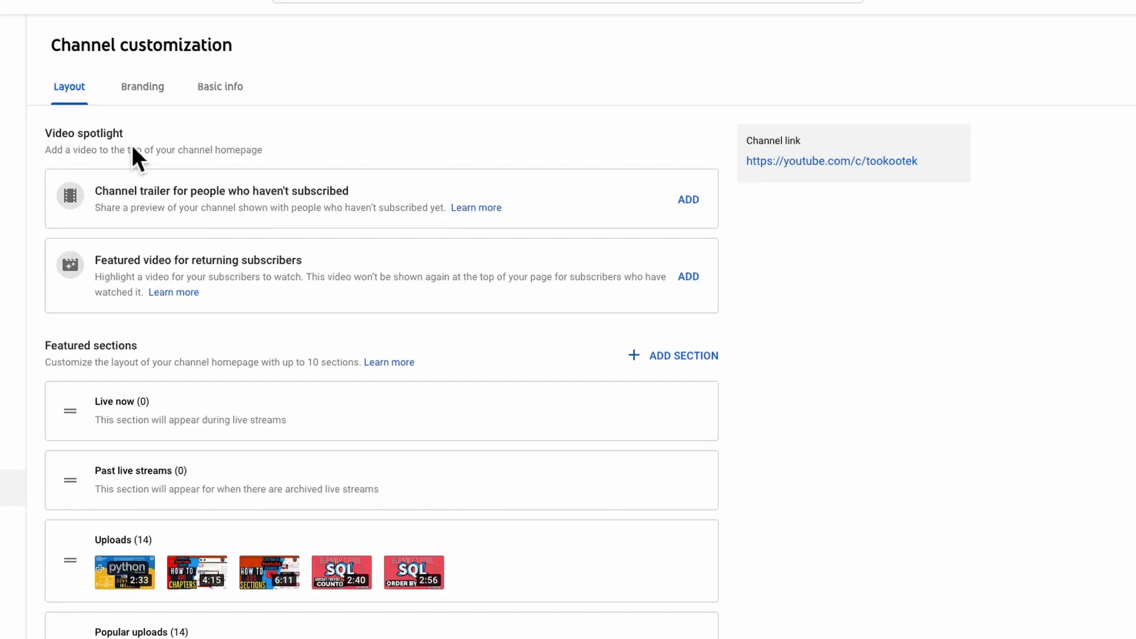
{"action": "mouse_move", "coordinate": [85, 157]}
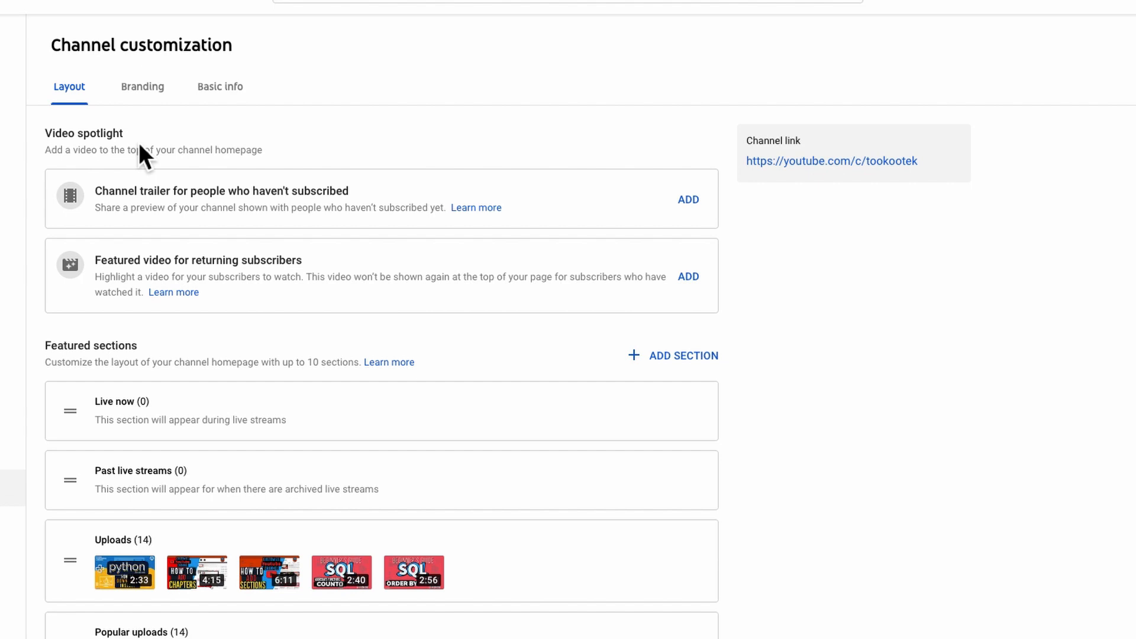
{"action": "mouse_move", "coordinate": [195, 211]}
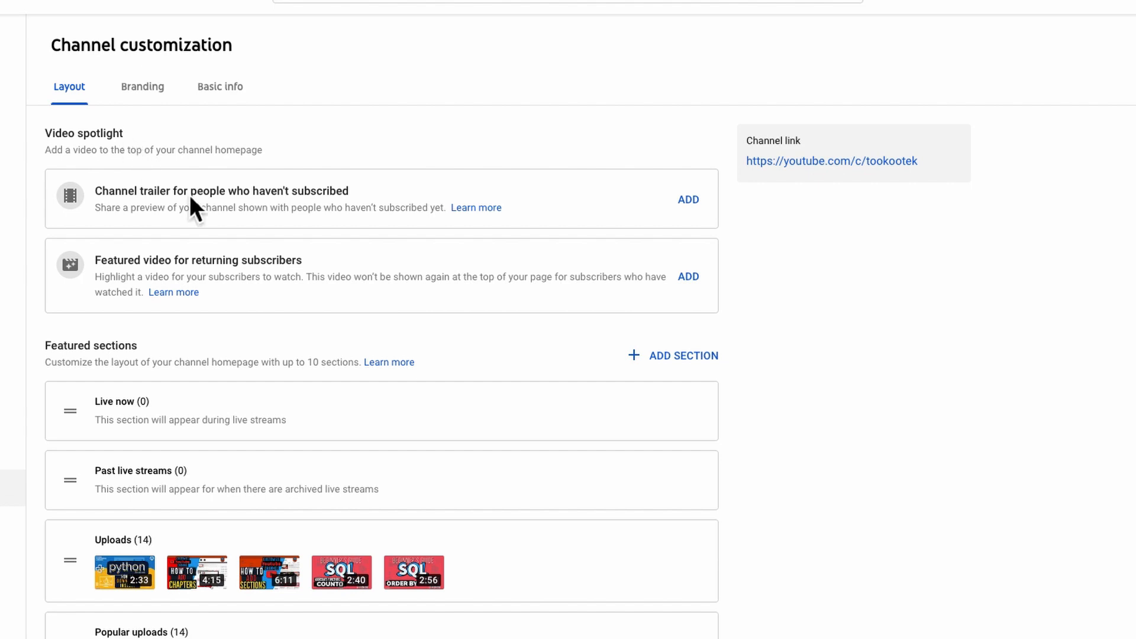
{"action": "mouse_move", "coordinate": [122, 218]}
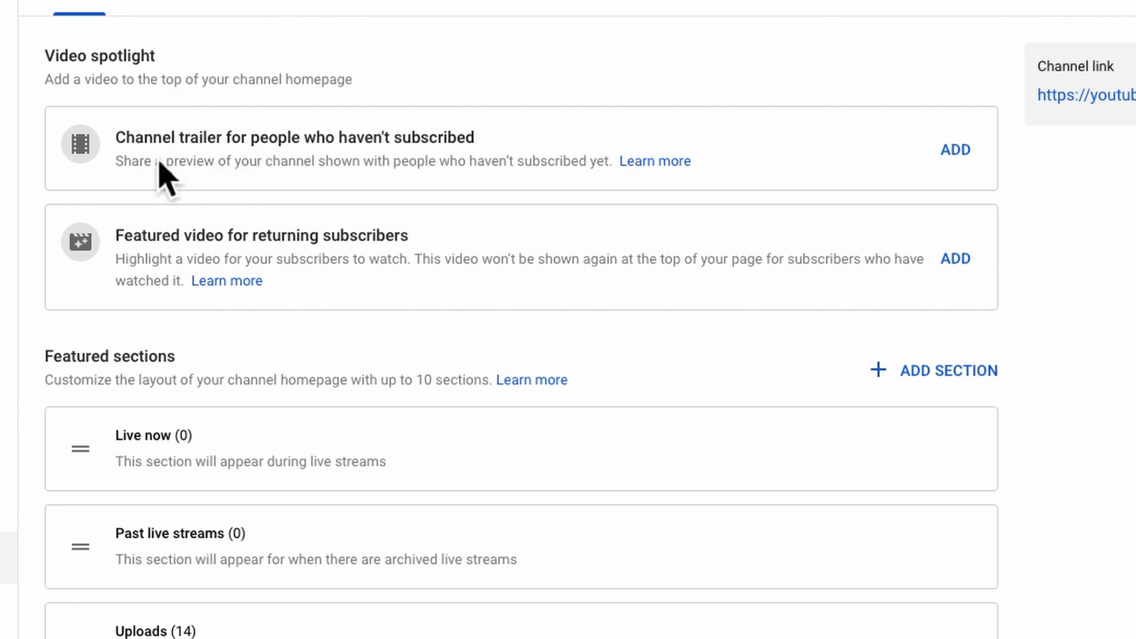
{"action": "mouse_move", "coordinate": [177, 174]}
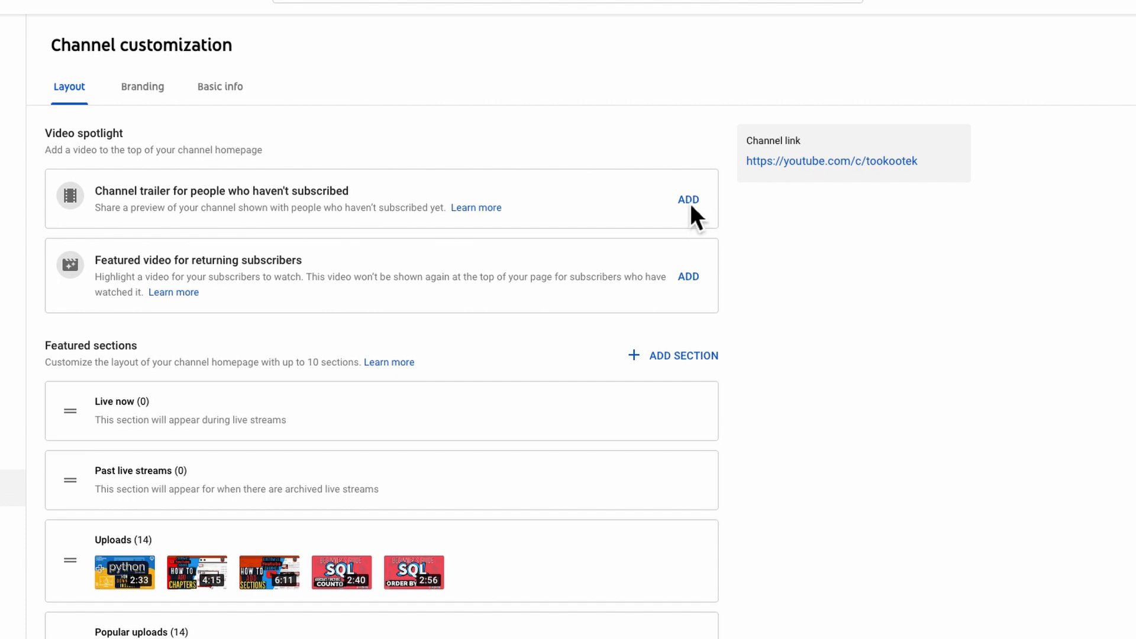
- Set 'Channel Trailer - To Learning and Beyond' as the trailer for people who haven't subscribed
{"action": "left_click", "coordinate": [686, 198]}
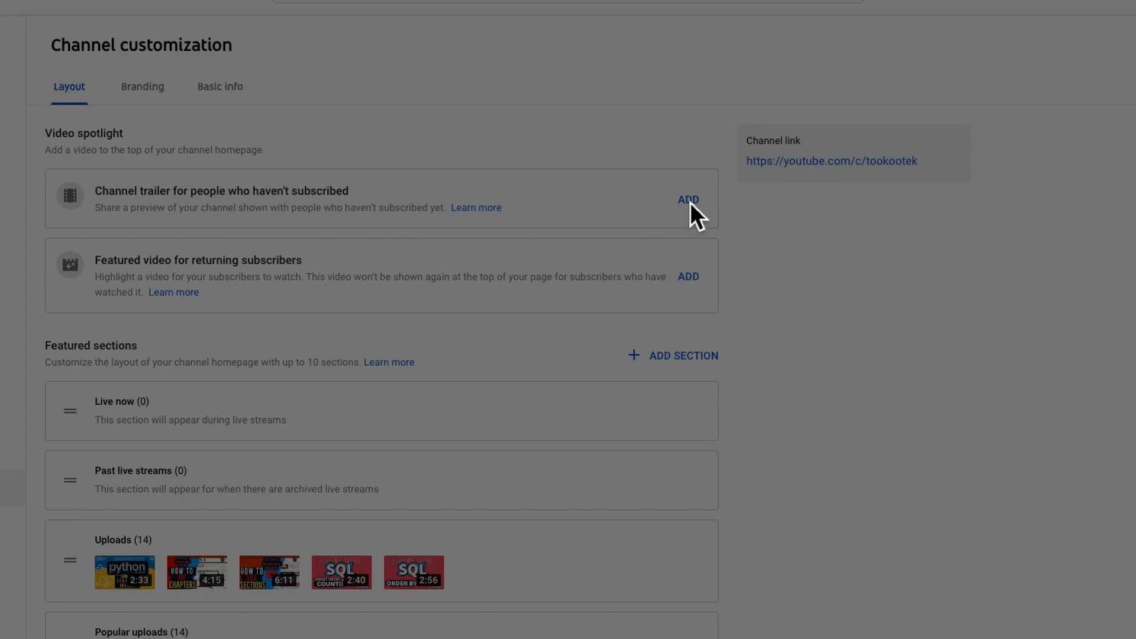
{"action": "left_click", "coordinate": [686, 198]}
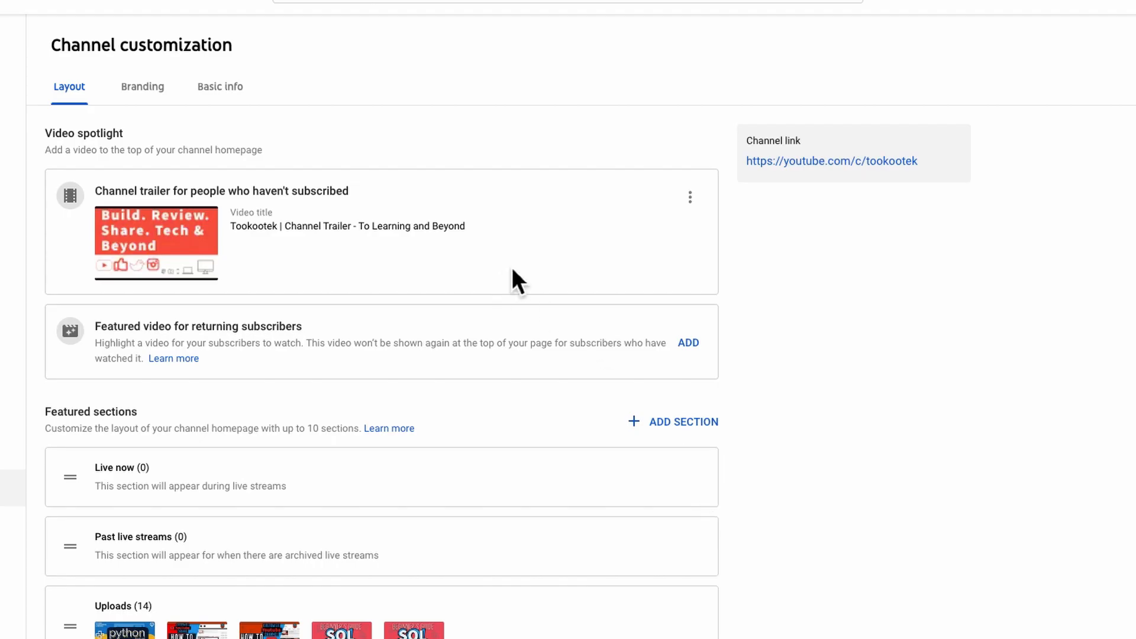
{"action": "mouse_move", "coordinate": [441, 261]}
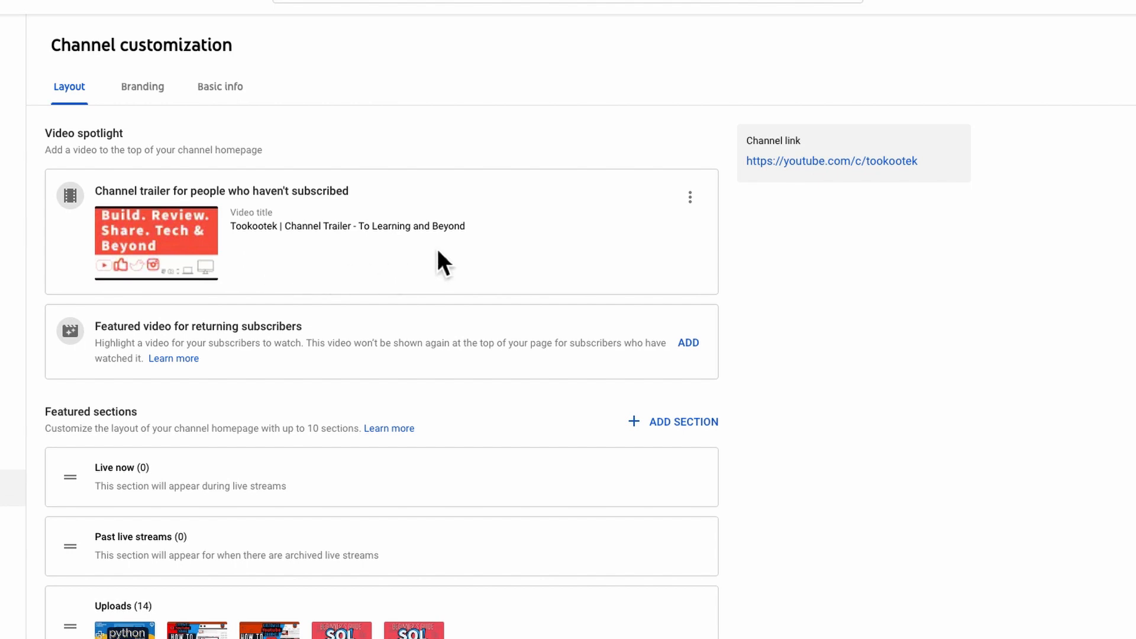
{"action": "mouse_move", "coordinate": [353, 257]}
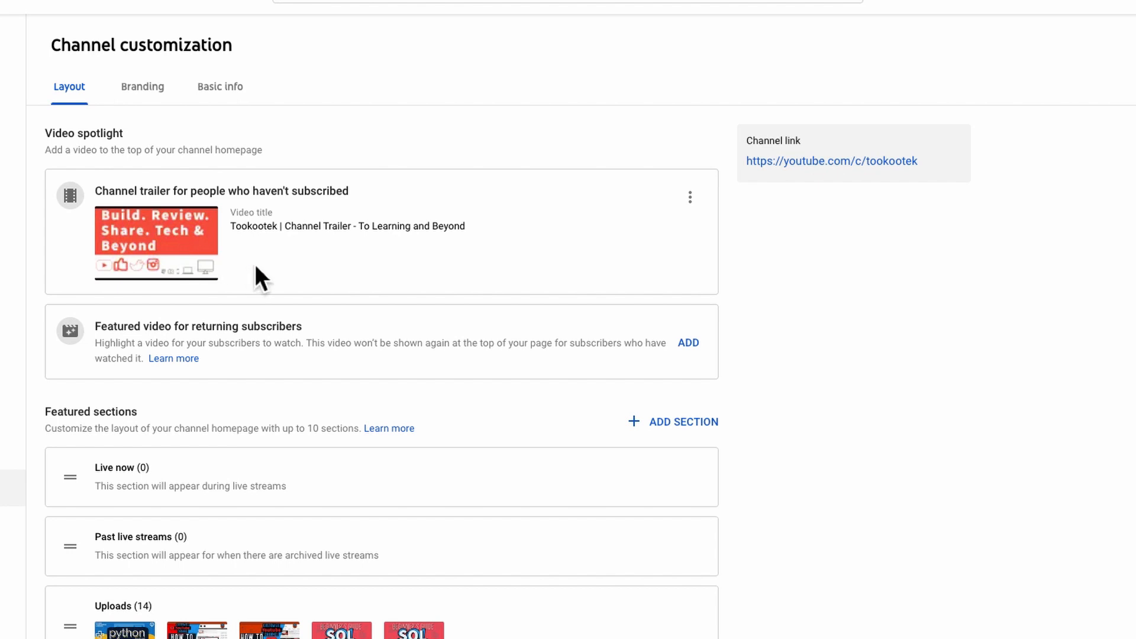
{"action": "mouse_move", "coordinate": [378, 376]}
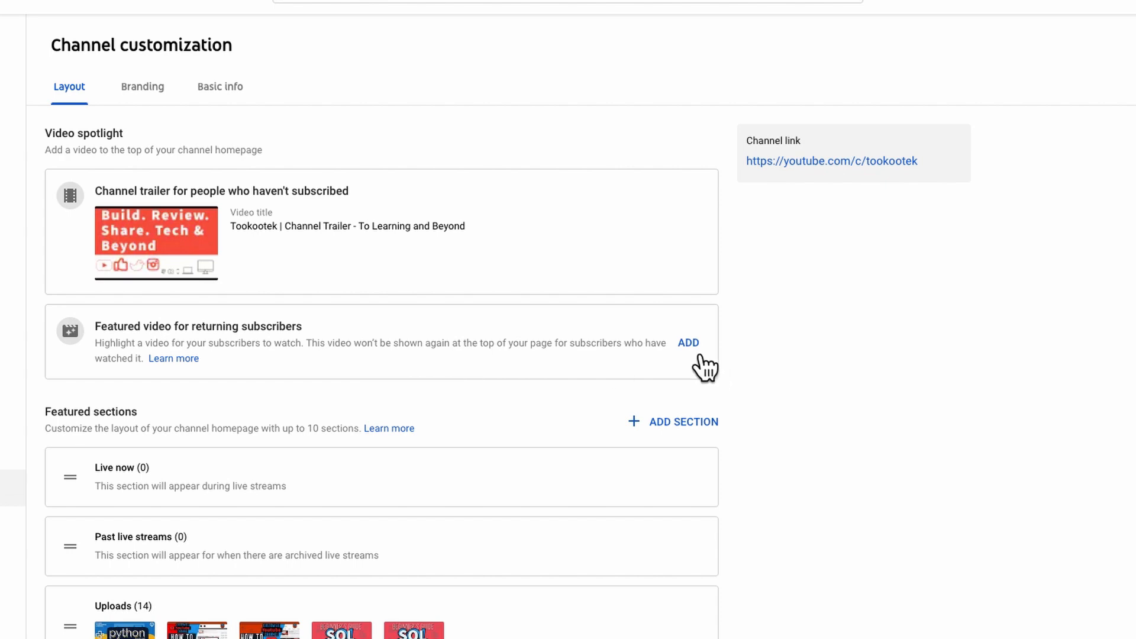
- Feature the Python-on-Mac install video for returning subscribers and publish the layout
{"action": "left_click", "coordinate": [686, 342]}
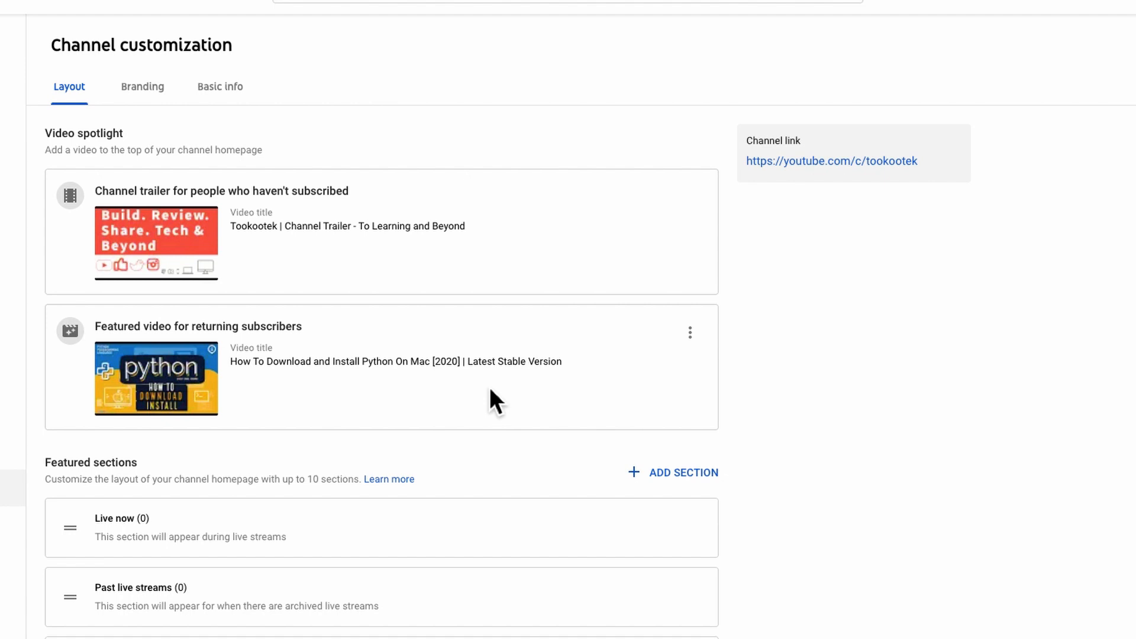
{"action": "mouse_move", "coordinate": [290, 402]}
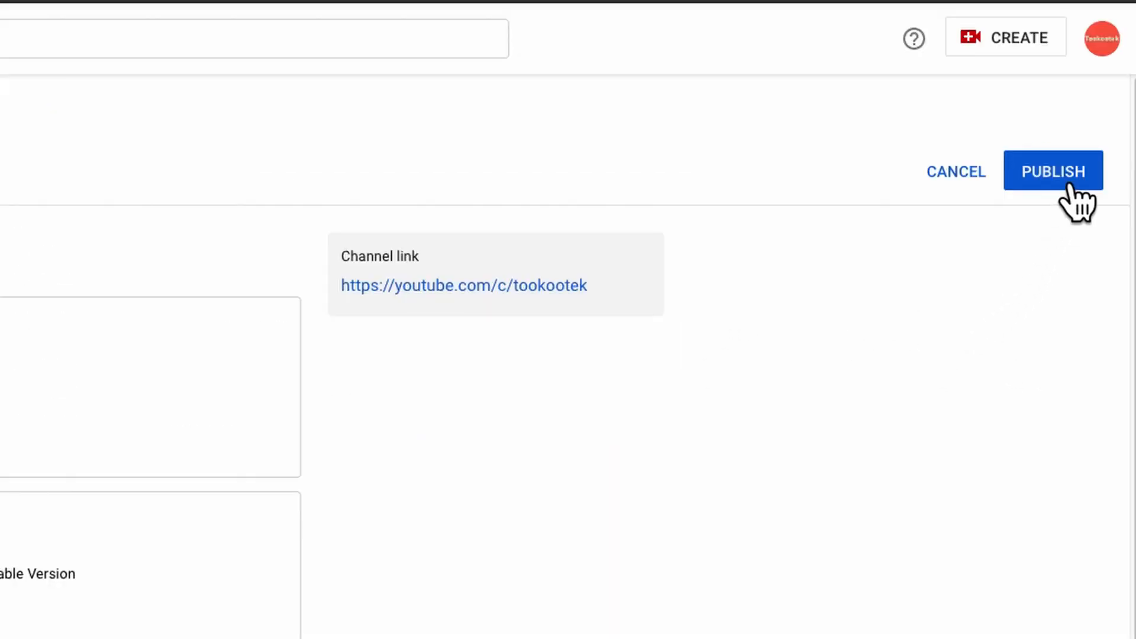
{"action": "left_click", "coordinate": [1053, 171]}
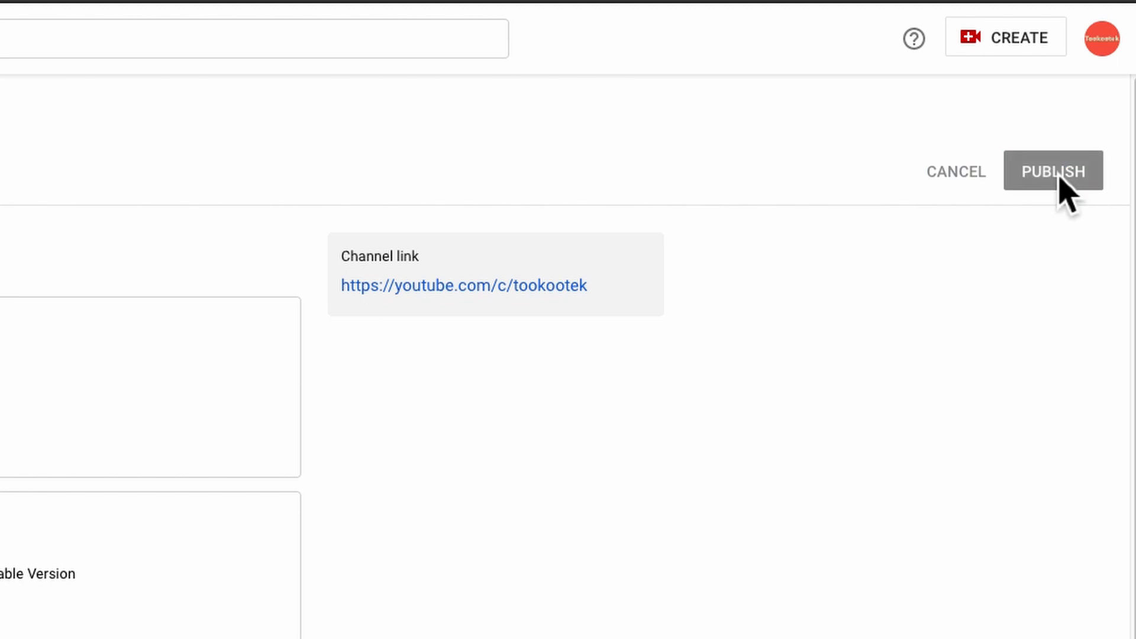
{"action": "left_click", "coordinate": [1053, 171]}
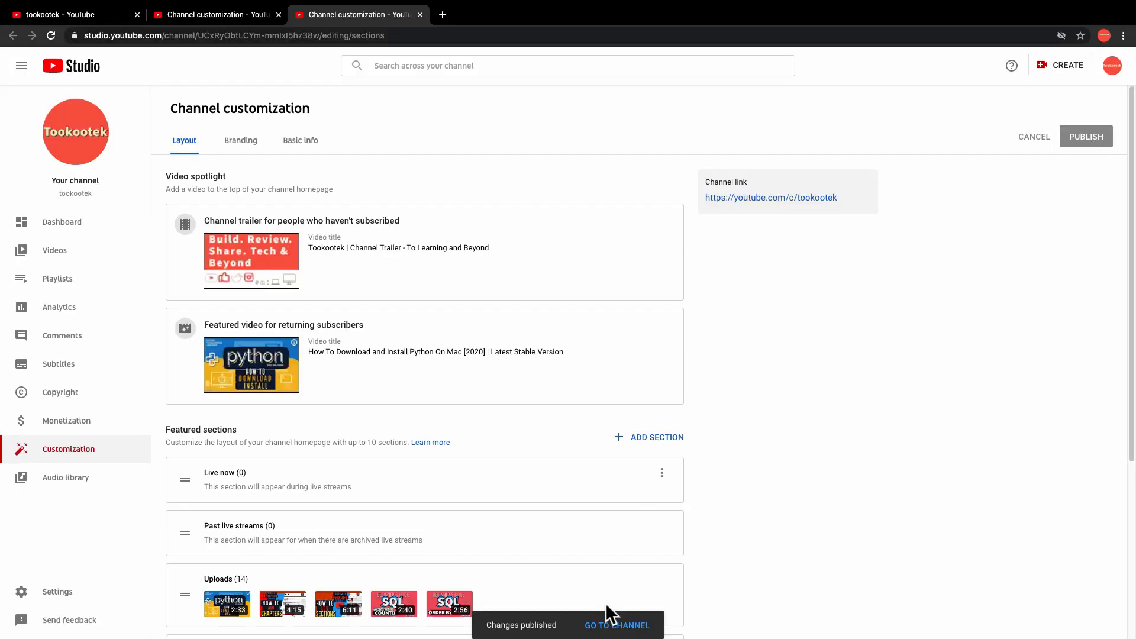
- Go to the channel home page from the Changes published notification to see the trailer
{"action": "left_click", "coordinate": [616, 624]}
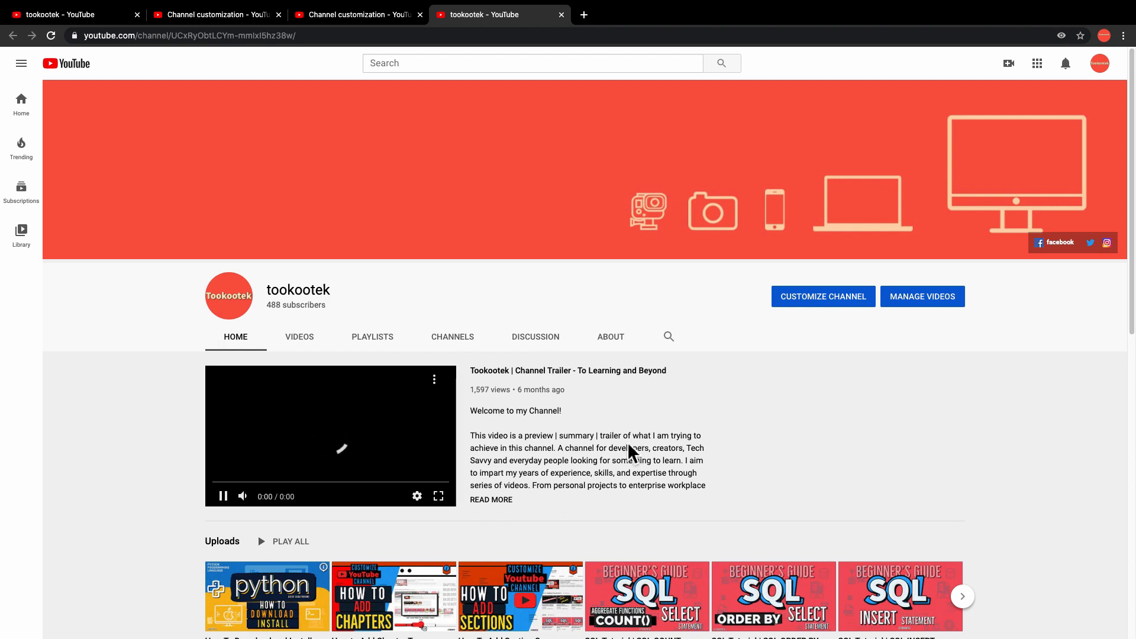